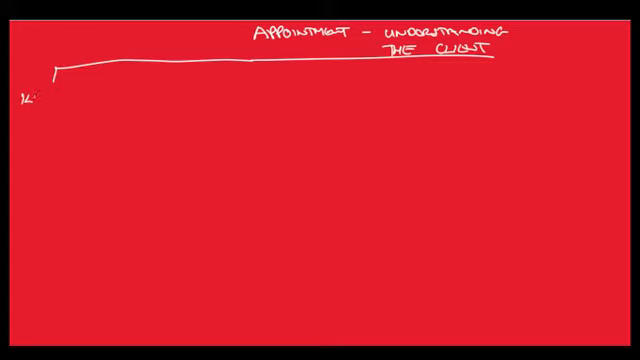
Handwrite the first branches of the client diagram: illegal activities and nature of business
text(Illegal)
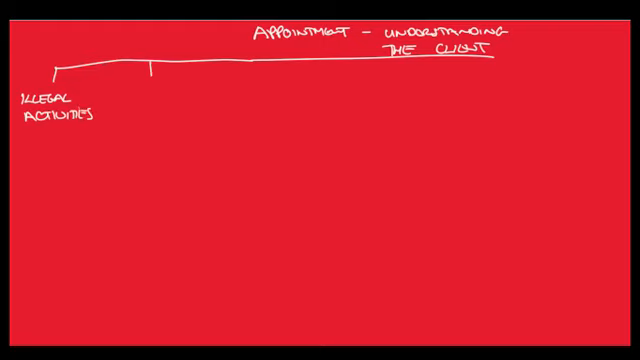
text(Non)
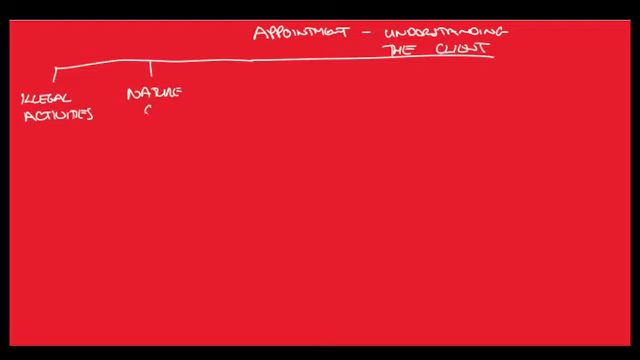
text(of BUS)
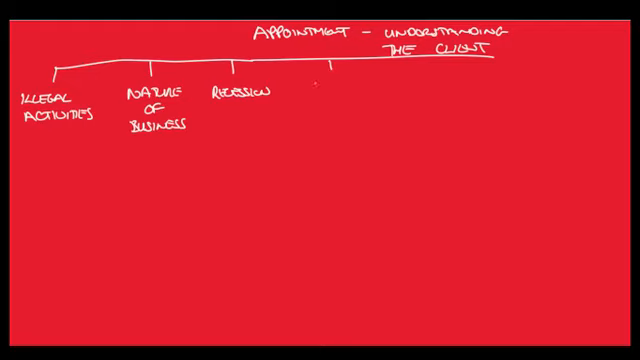
Add the audit history and management ability branches to the diagram
text(AUDIT)
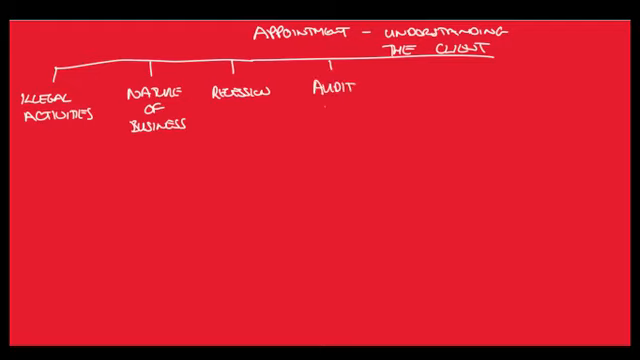
text(HISTORY)
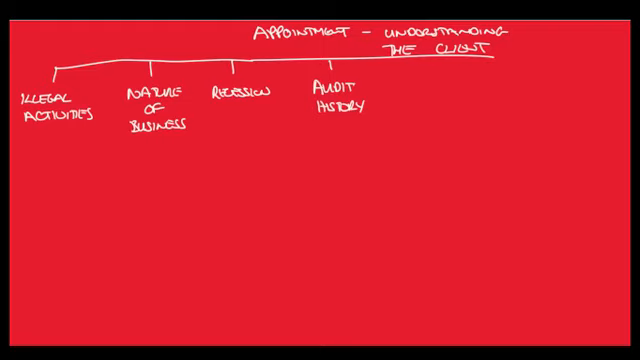
text(MA)
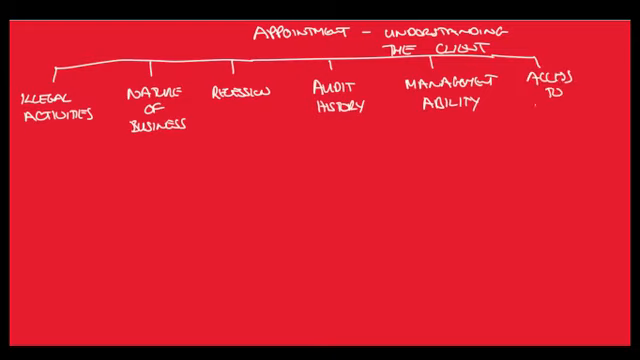
Finish the 'Access to docs' branch and note 'Understands M + A role' beneath it
text(Docs)
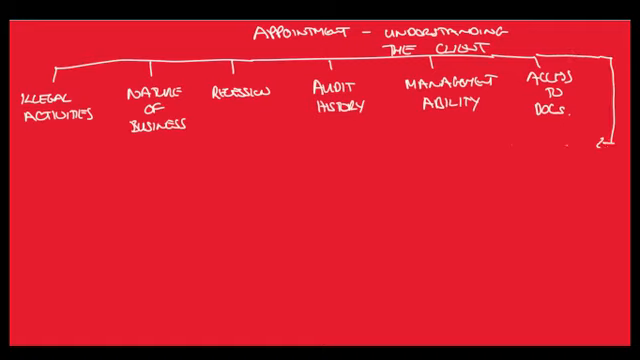
text(Undel)
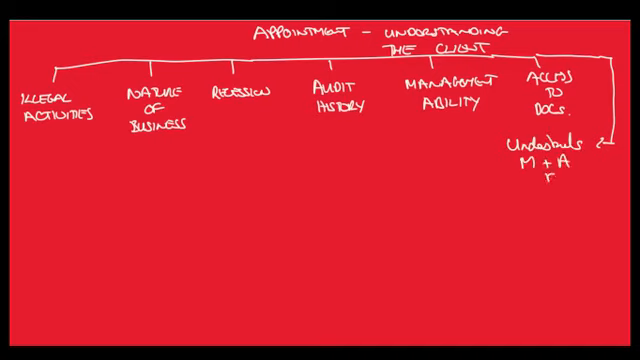
text(ole.)
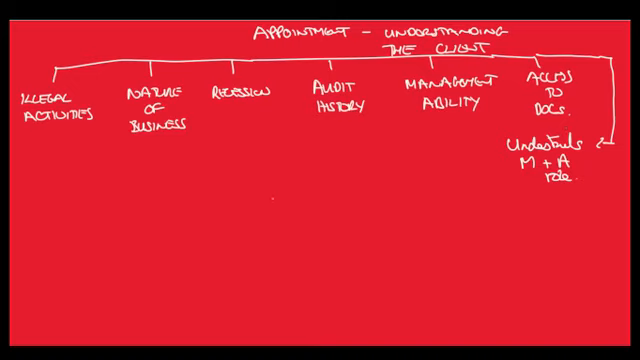
Handwrite the 'Appointment – Tendering' heading and move it to the top of a fresh page
text(APB)
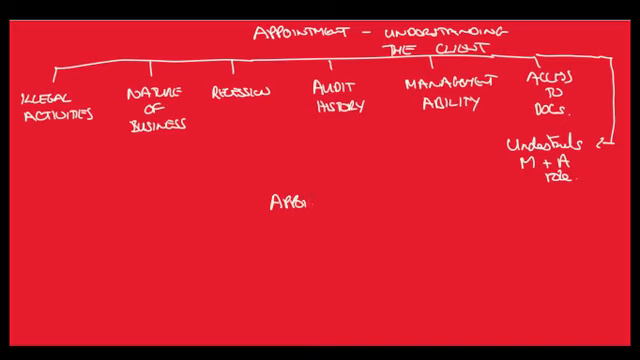
text(Appointment)
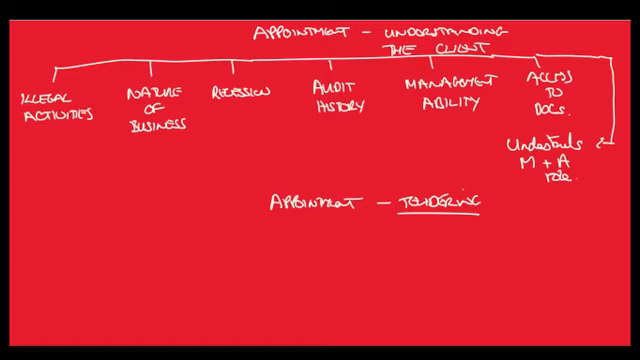
scroll(down, 3)
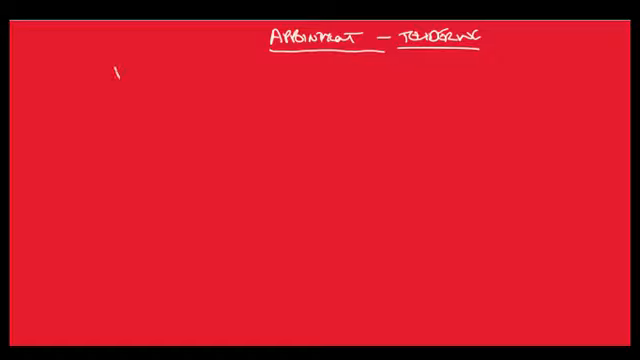
Write the 'Document' subheading and point 1, 'Outline firm + personnel'
text(DOCUM)
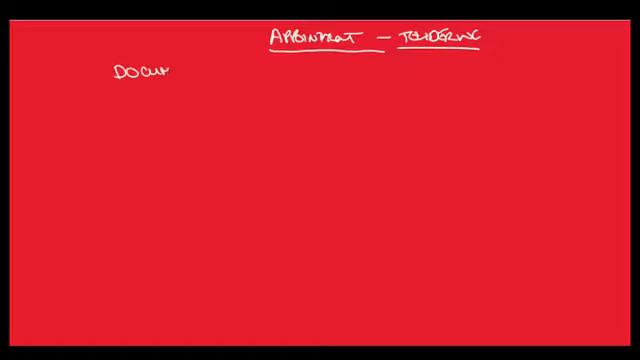
text(Document)
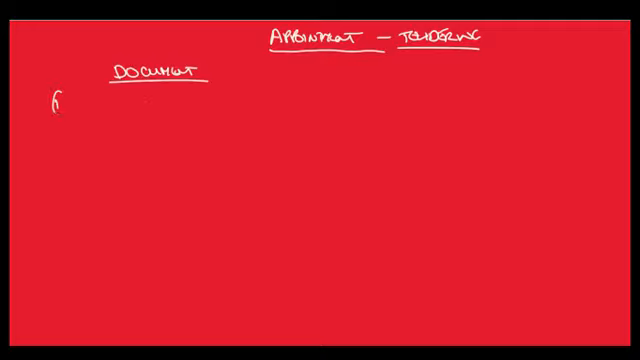
text(1) On)
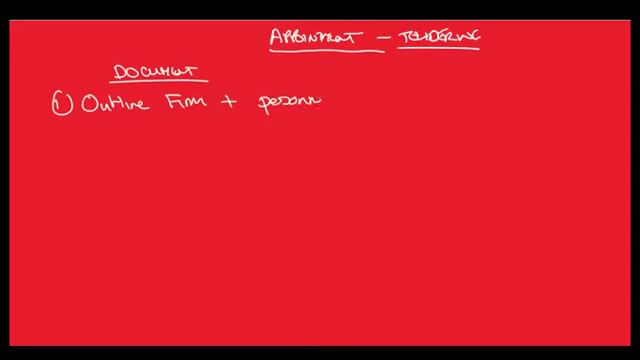
text(el)
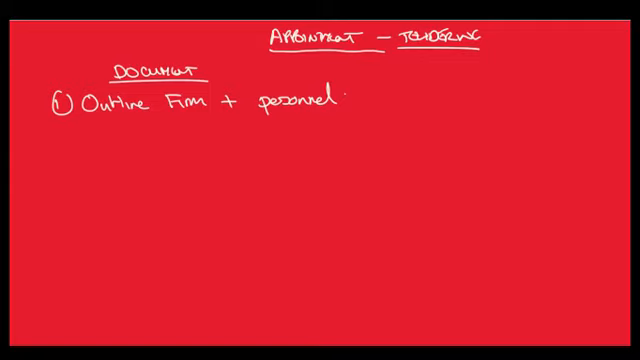
Add point 2, 'Other services', and begin point 3
text(2) Other)
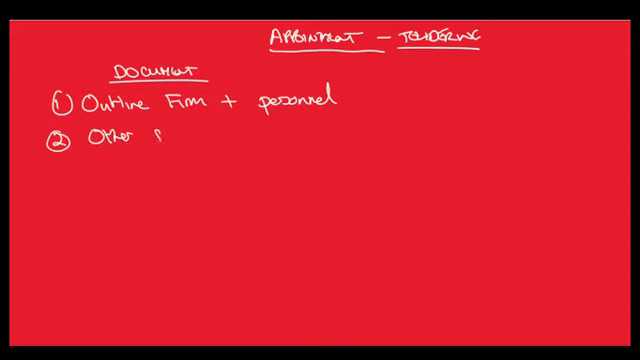
text(services)
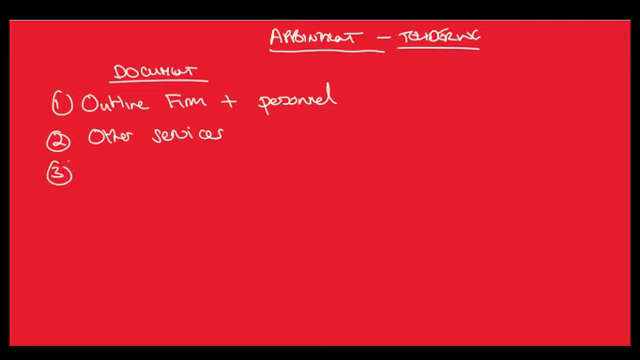
text(u)
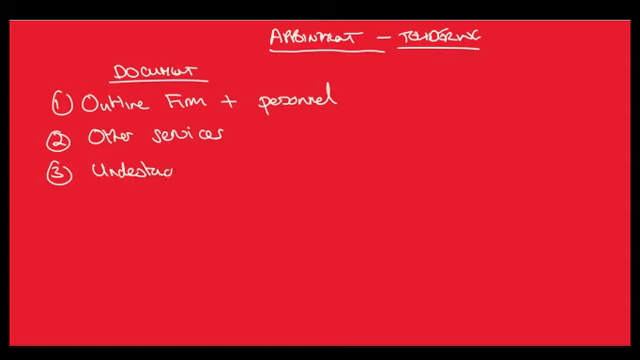
Write points 3-5: understand client's needs, satisfy them, methodology + assumptions
text(client's needs)
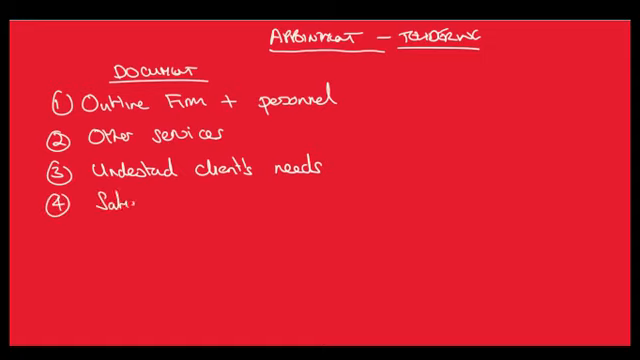
text(Satisfy ")
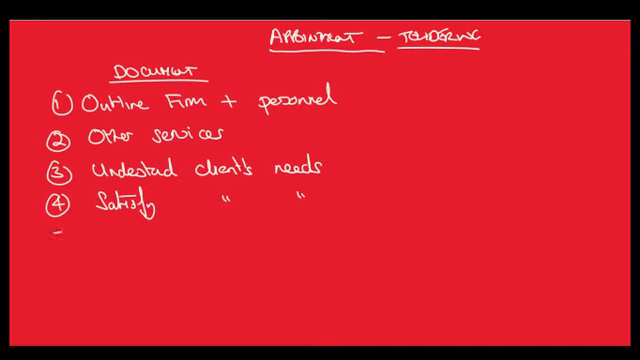
text(5)
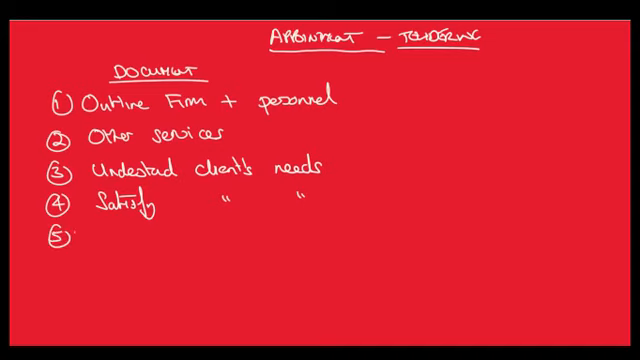
text(Mel)
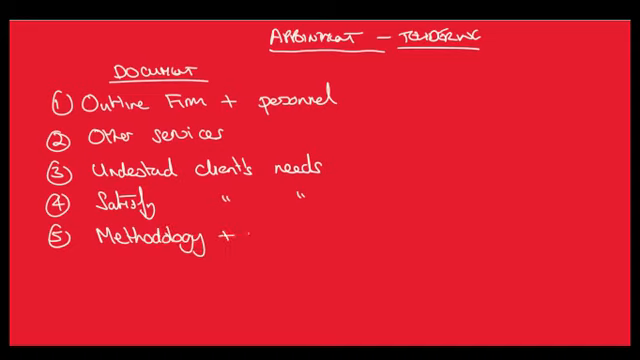
text(assmptions)
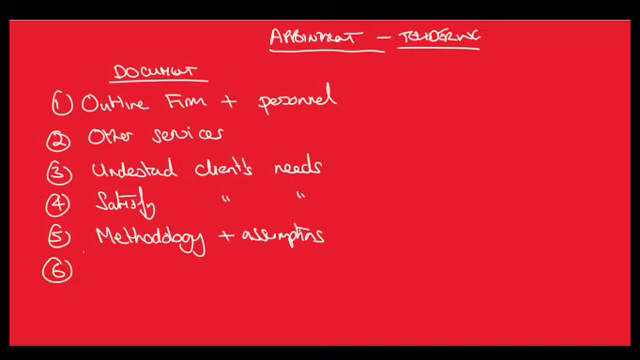
Write point 6, 'Nature + Purpose (Expectation gap)'
text(Nature + R)
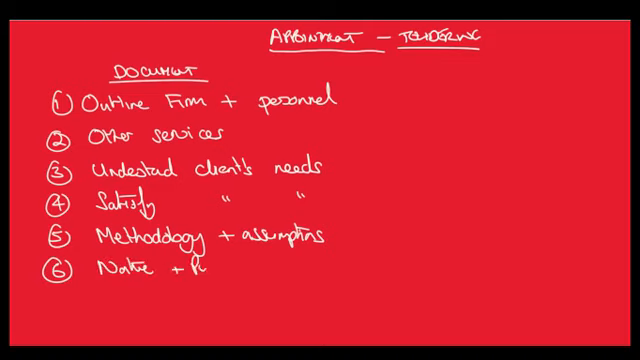
text(Purpose (Expectatio)
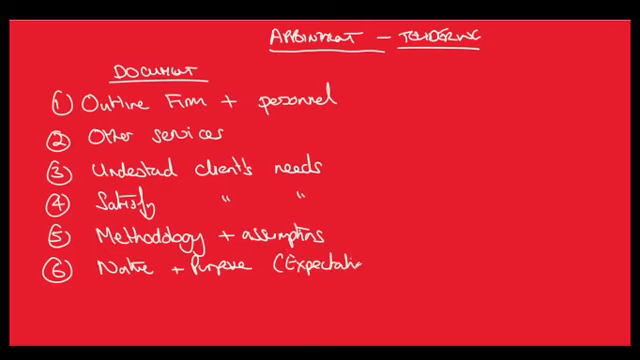
text(gap))
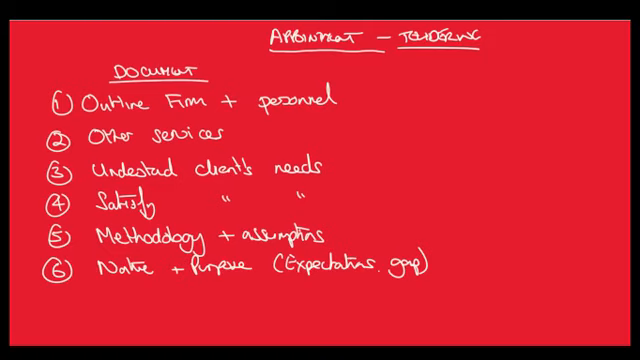
Start point 7 of the tender list below it
text(7)
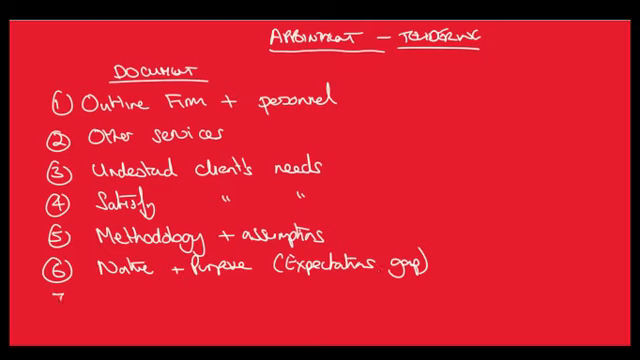
text(Fe)
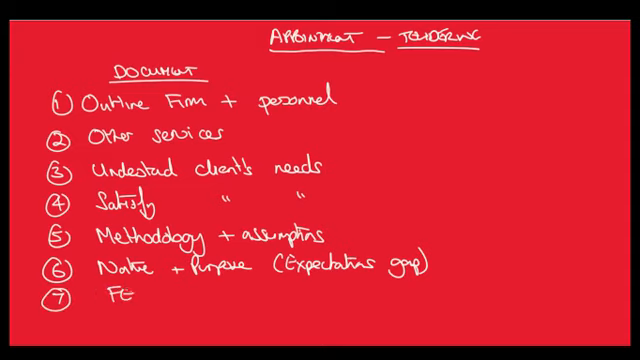
text(E)
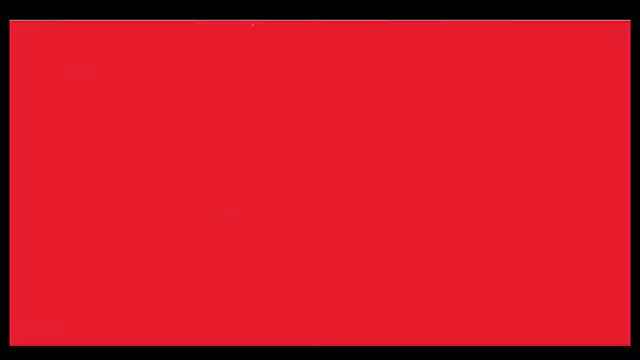
Handwrite the underlined 'Appointment – Engagement Letter' title with a circled 1 below
text(App)
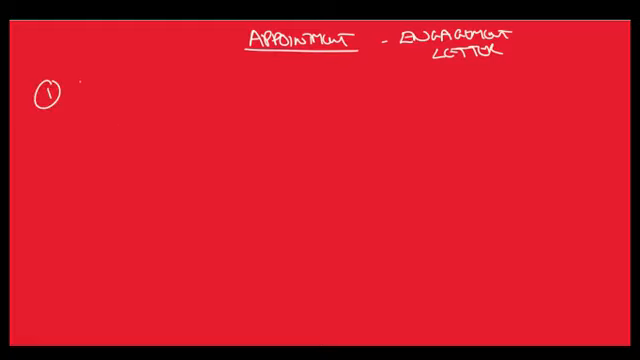
Write item 1 'Audit Objectives' and item 2 'Managers + Auditors responsibilities'
text(Audit)
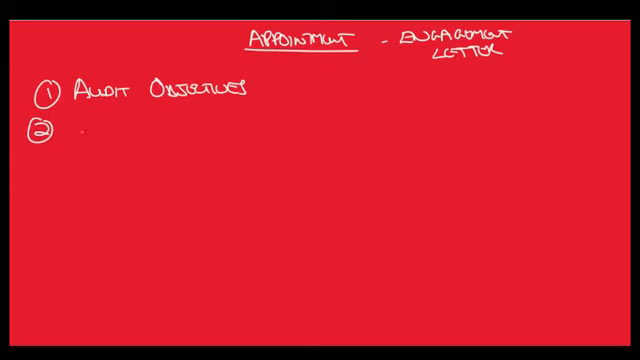
text(MAN)
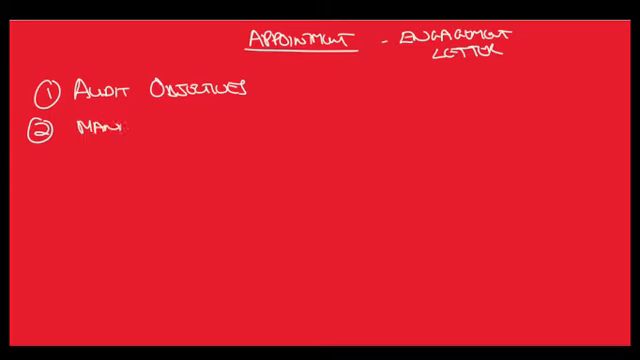
text(AGERS)
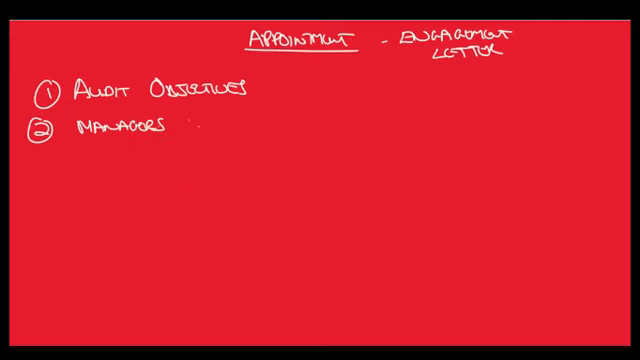
text(+ AUDITORS)
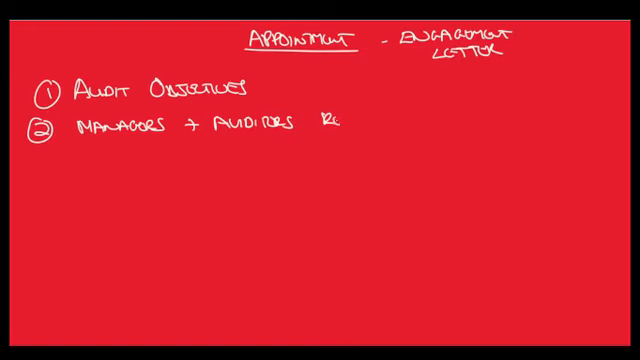
text(RESPONSIBILITI)
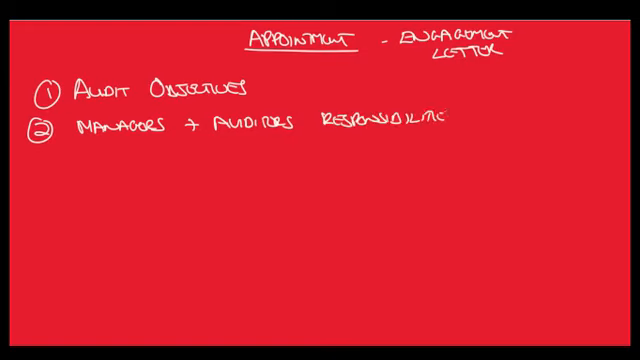
Begin item 3 with a circled 3 below the responsibilities line
click(440, 122)
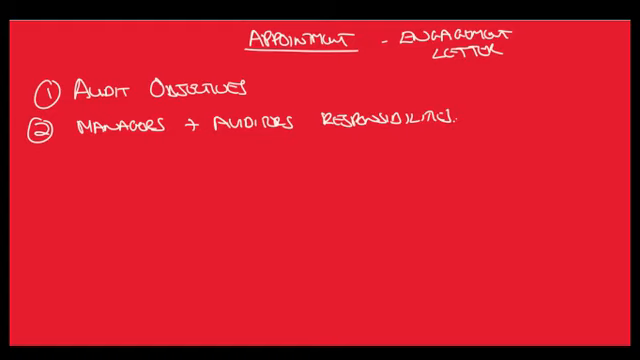
text(3)
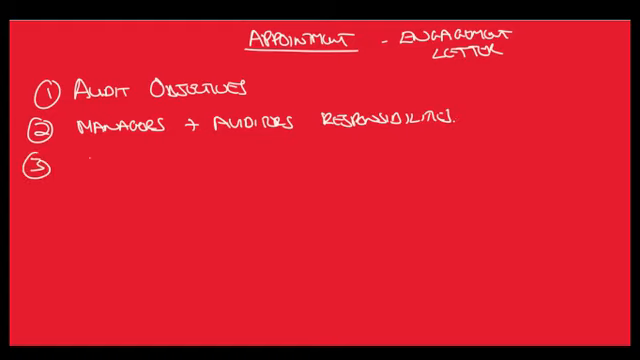
Write item 3 'Scope' with Legislation and Professional standards sub-points, then a circled 4
text(SCOPE -)
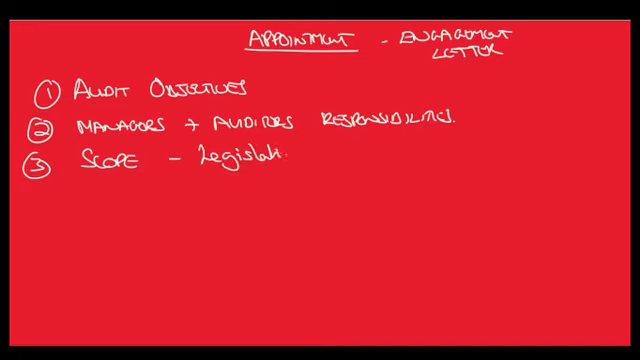
text(Legislation)
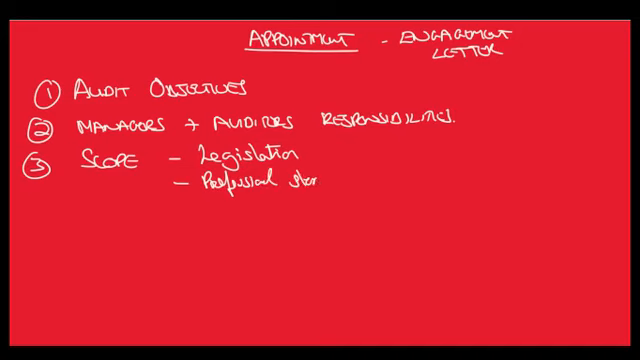
text(standards)
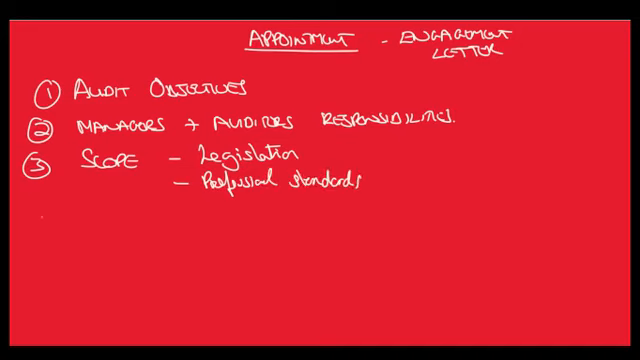
text(4)
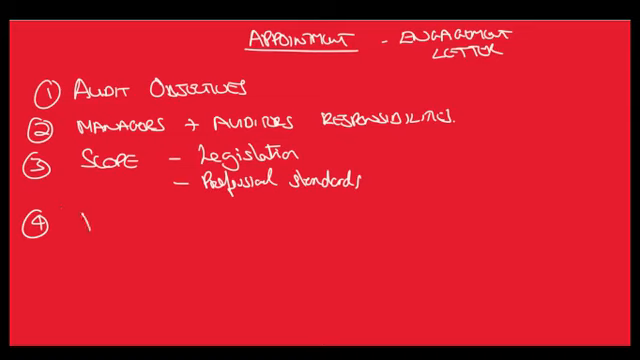
Write 'Procedures ← Limitations', item 5 'Use of IA / Experts', and start item 6 'Deadlines'
text(Proces)
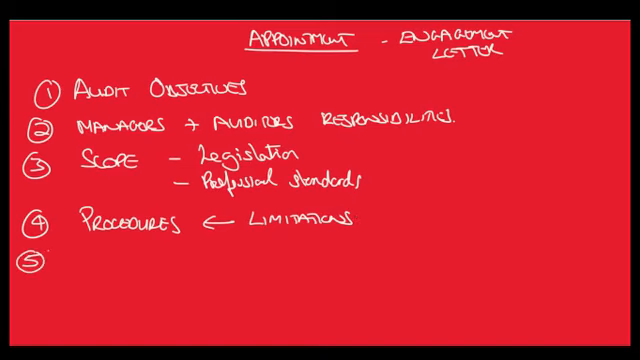
text(USE)
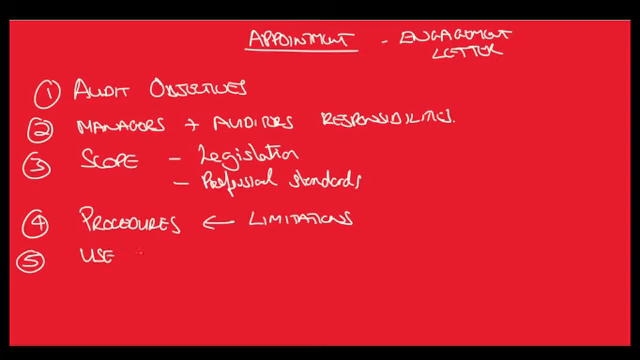
text(OF IN)
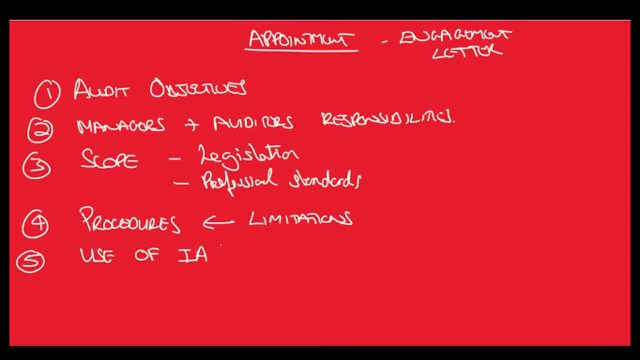
text(/EX)
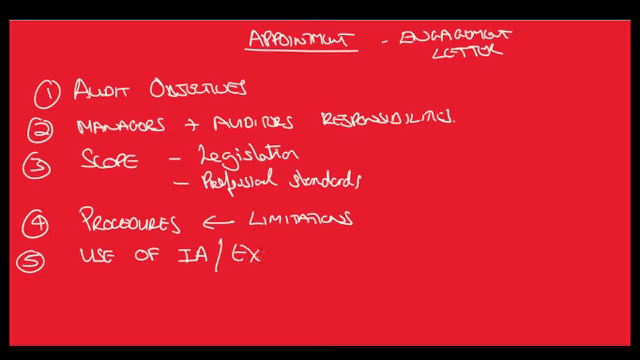
text(PERTS)
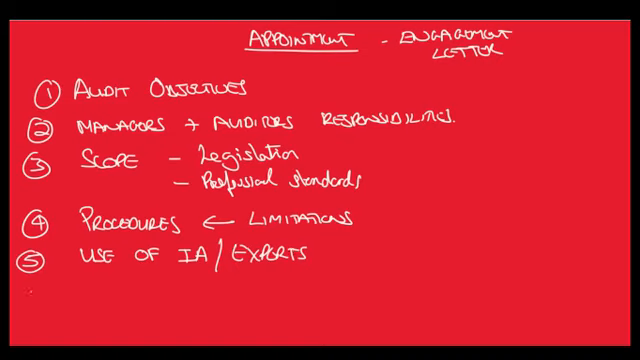
text(De)
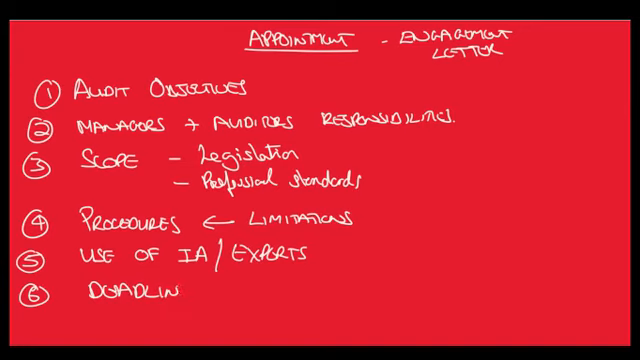
Finish 'Deadlines' as item 6, write circled 7 'Risk Assessment', and start item 8 with 'C'
text(es)
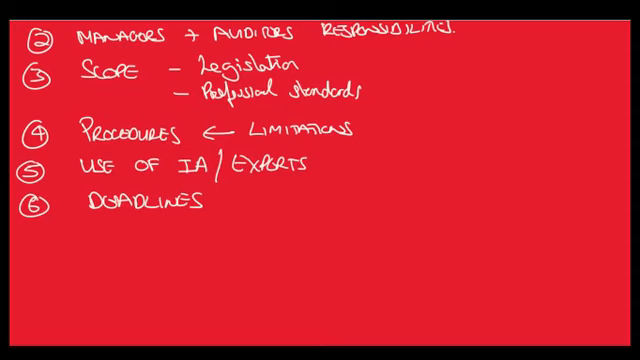
text(R)
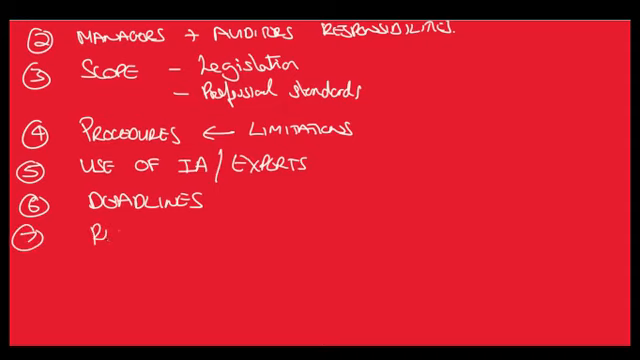
text(RISK ASSESSMENT)
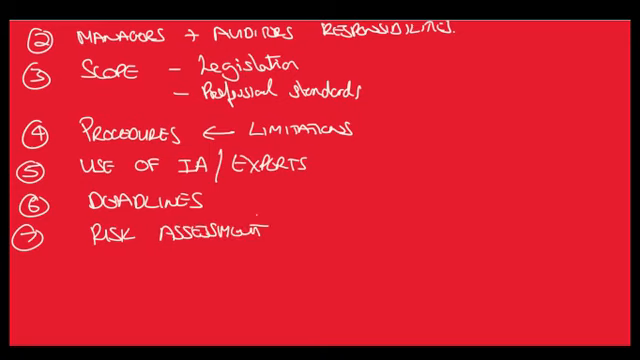
text(C)
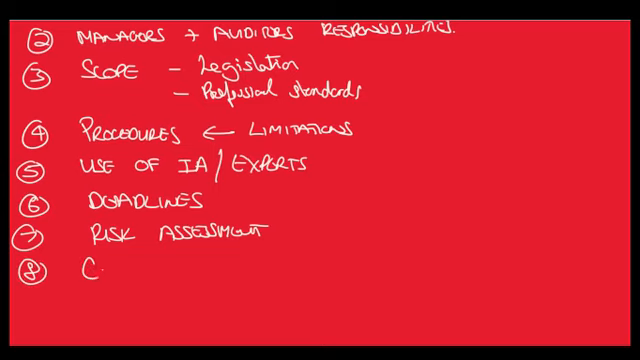
Write item 8 'Communications' branching to 'Management Representation letter' and 'Weaknesses', then a circled 9
text(ommu)
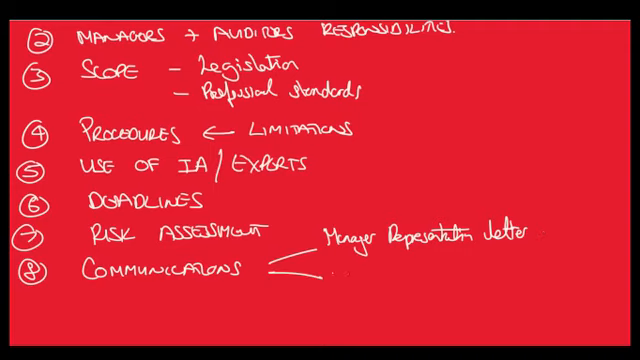
text(weak)
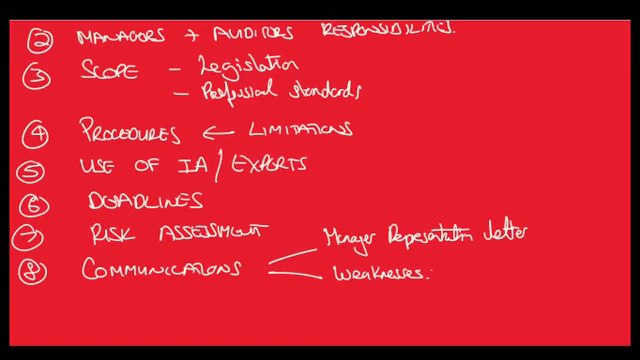
text(9)
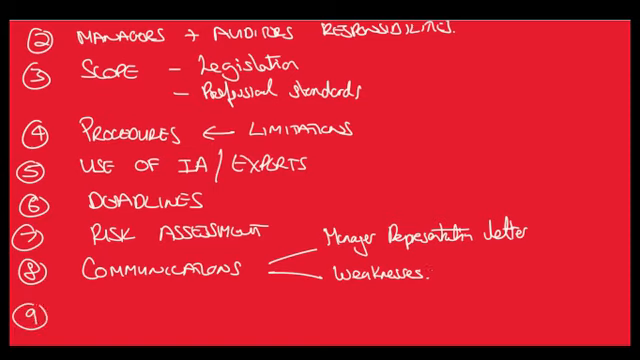
Write 'Fee' beside 9 and add circled 10 'Complaints Procedure' to close the list
text(FEE)
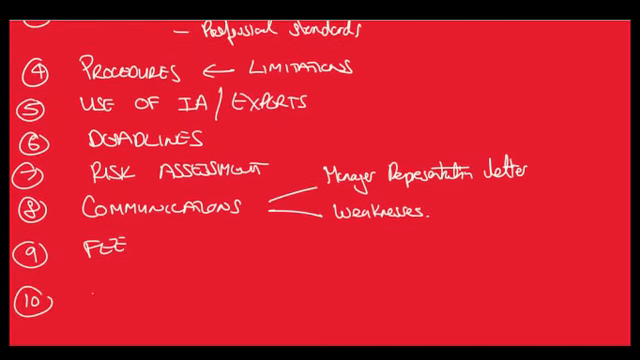
text(COMPL)
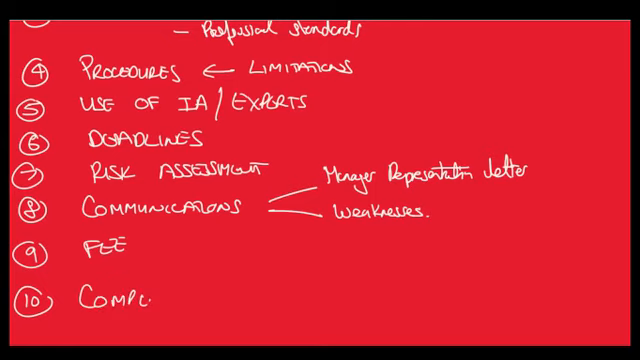
text(AINTS PROCED)
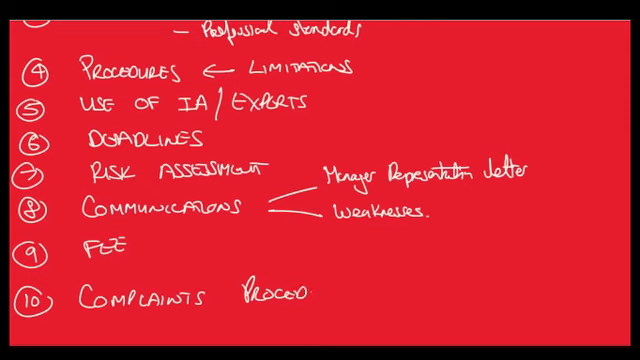
text(ure)
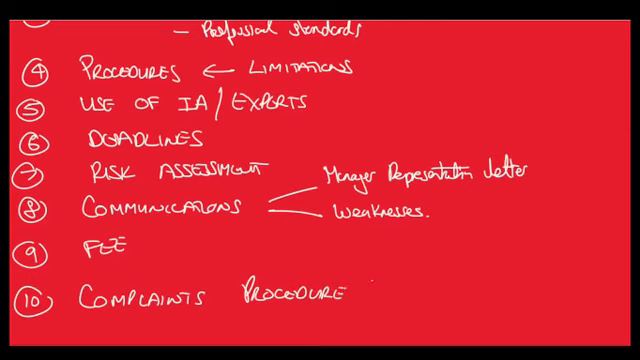